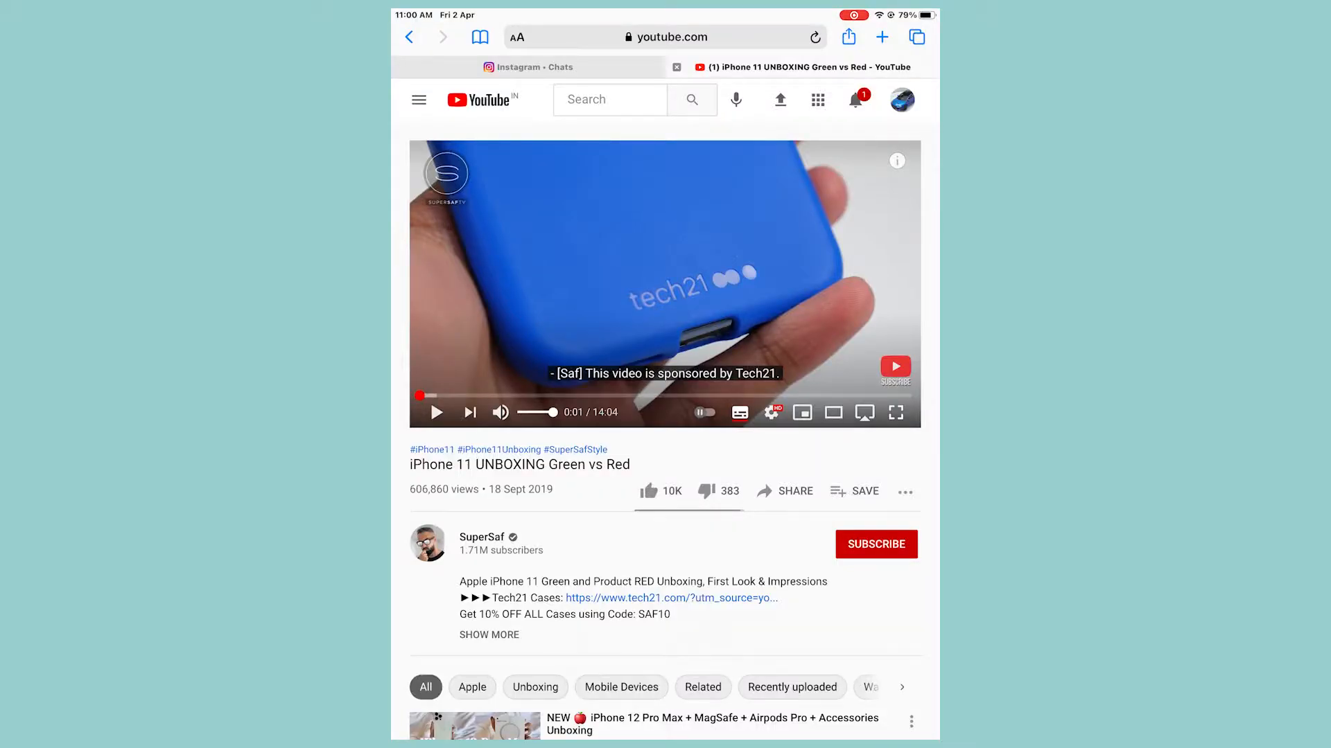
Enable Request Desktop Website for youtube.com via aA > Website Settings and confirm with Done
click(515, 37)
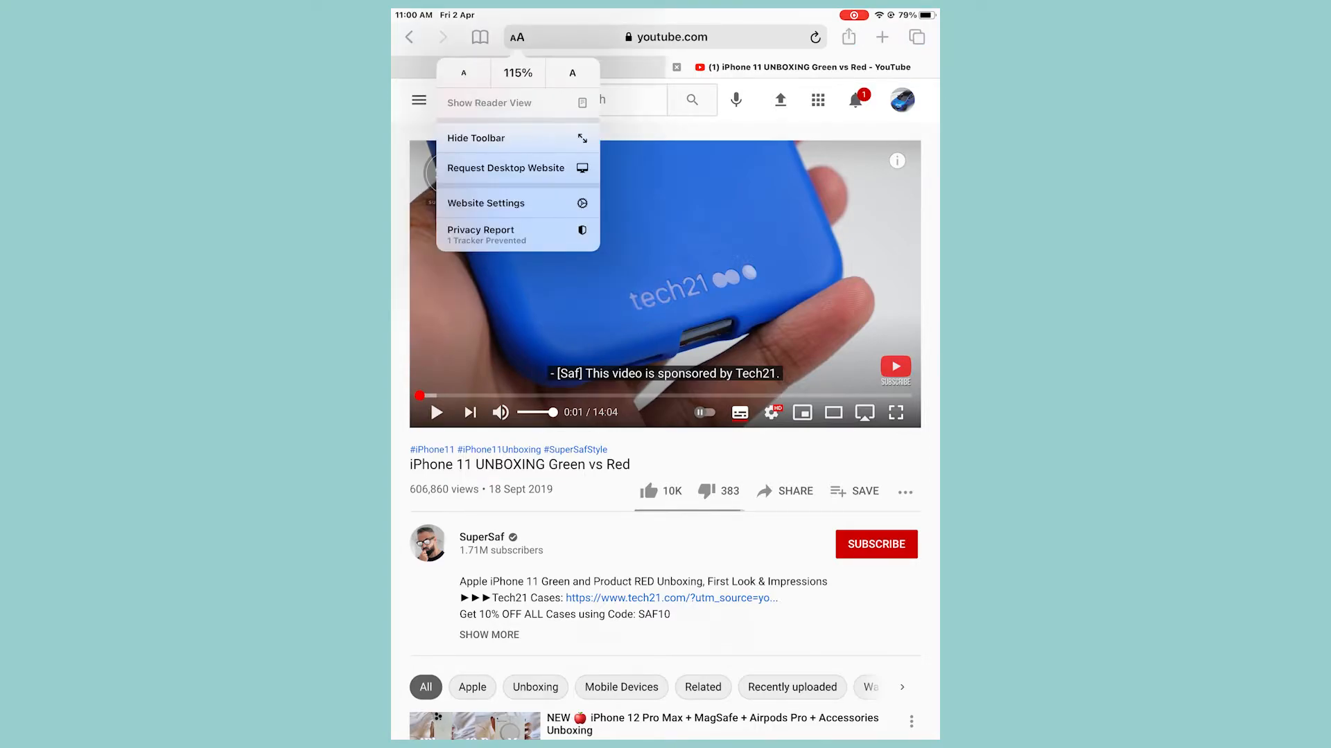
click(486, 203)
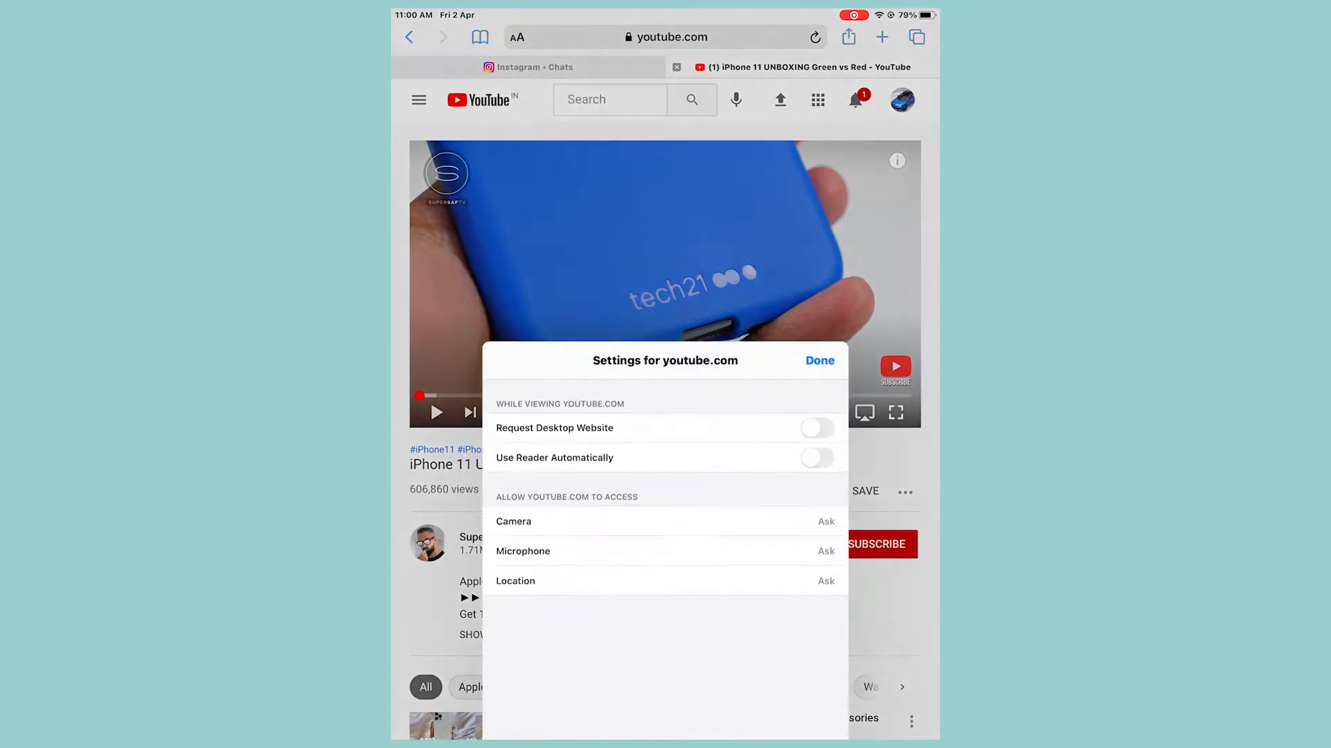
click(817, 428)
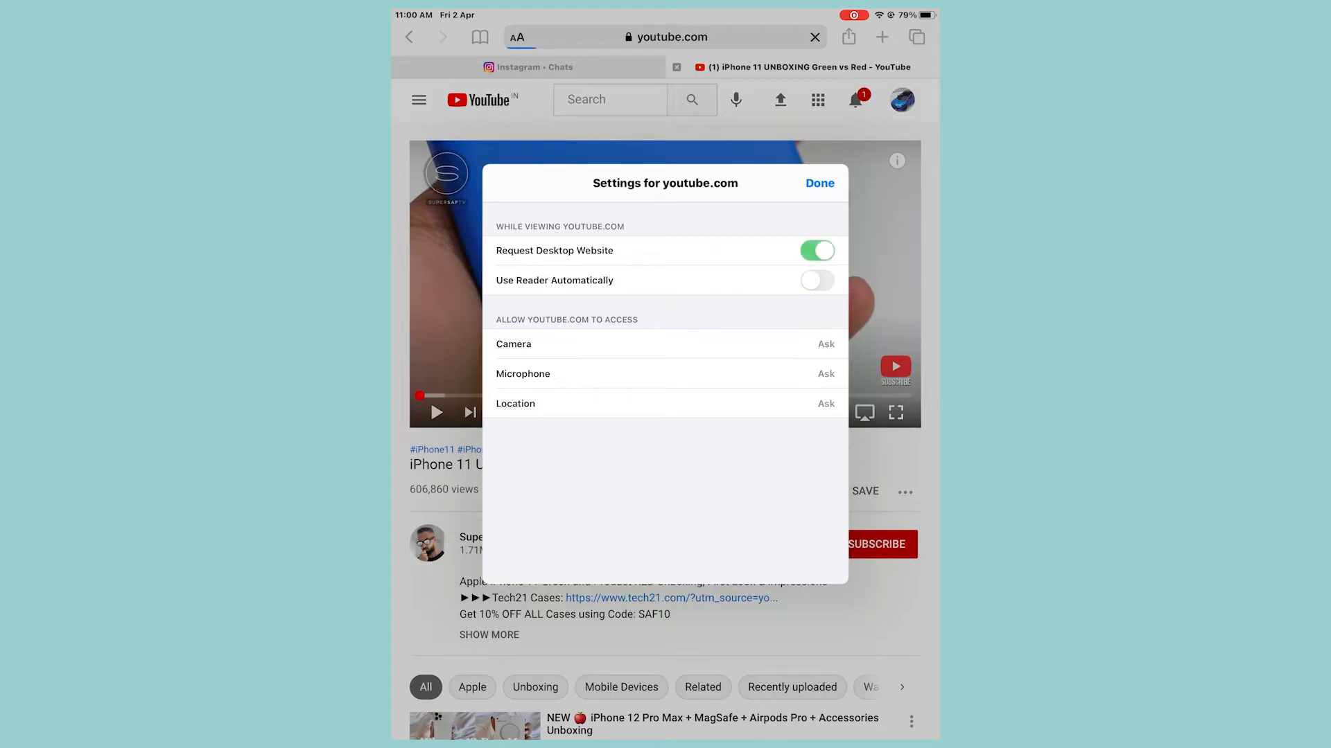
click(818, 183)
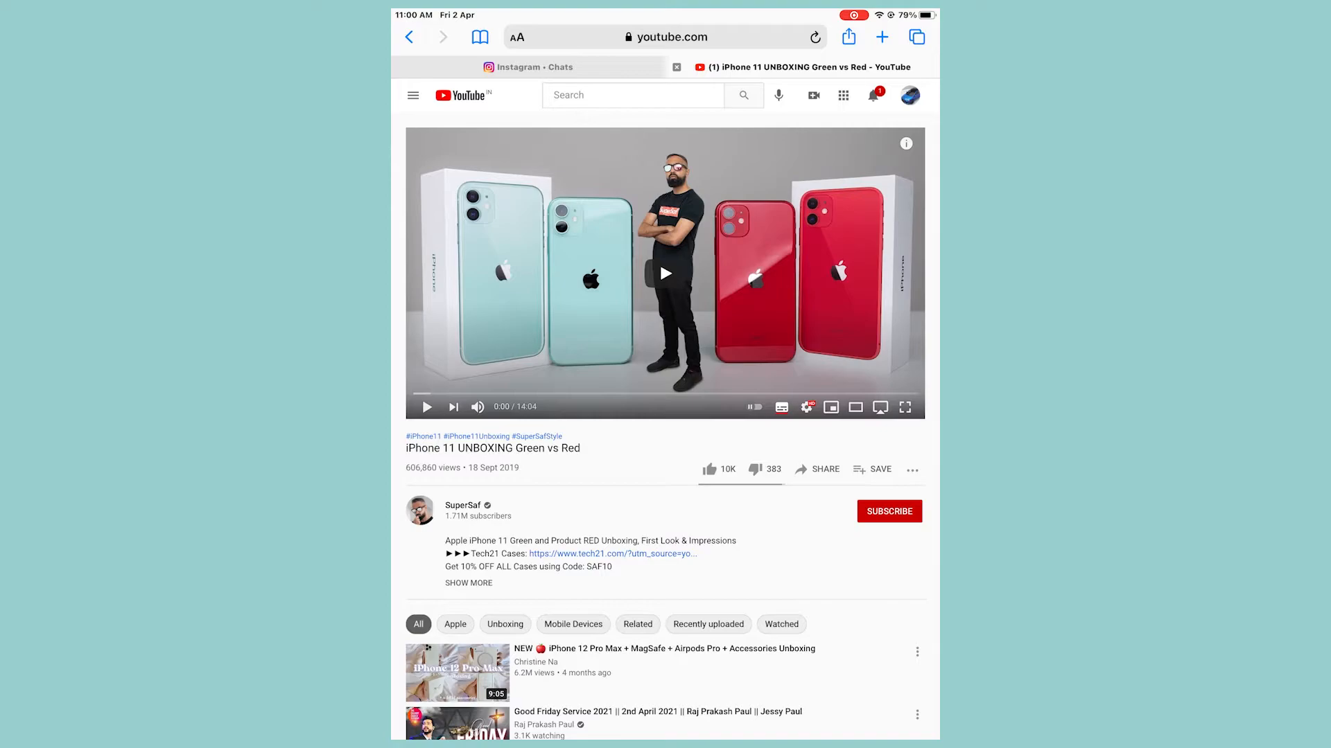
Expand the unboxing video to fullscreen and start it playing in the native iOS player
click(905, 406)
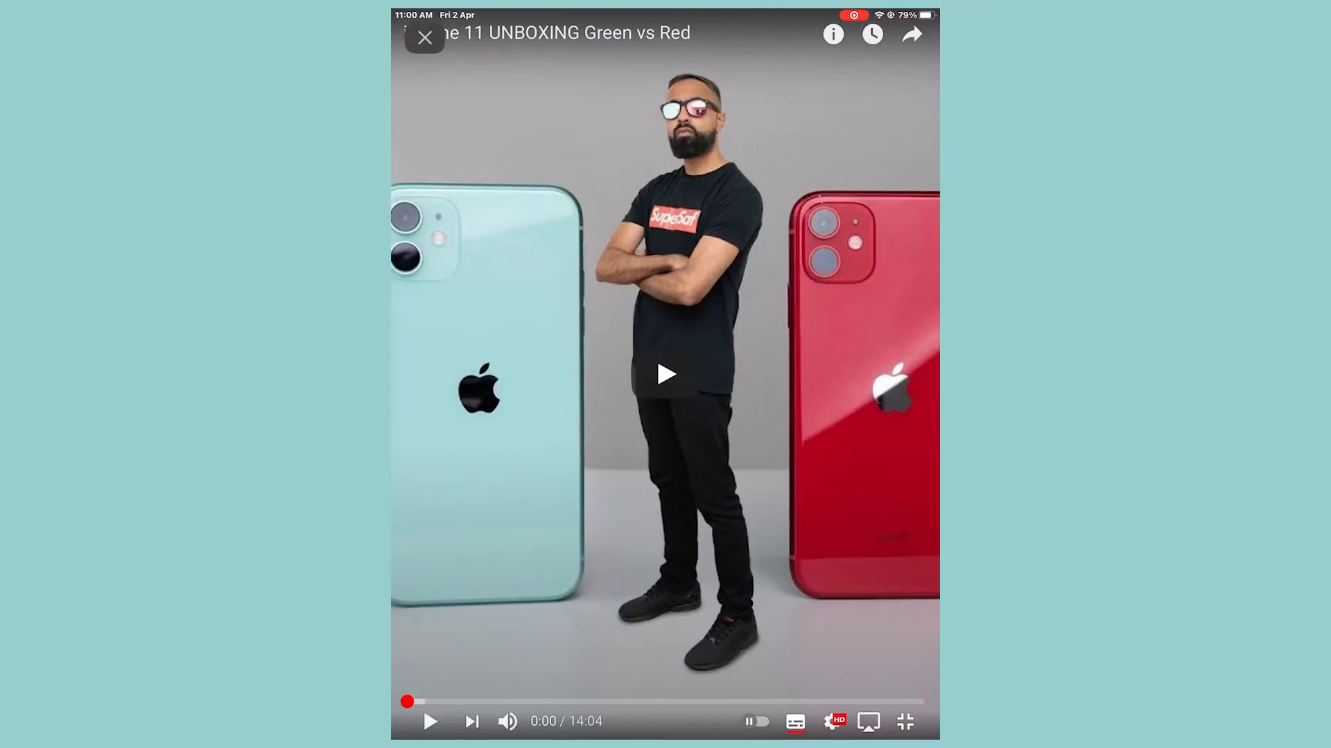
click(665, 374)
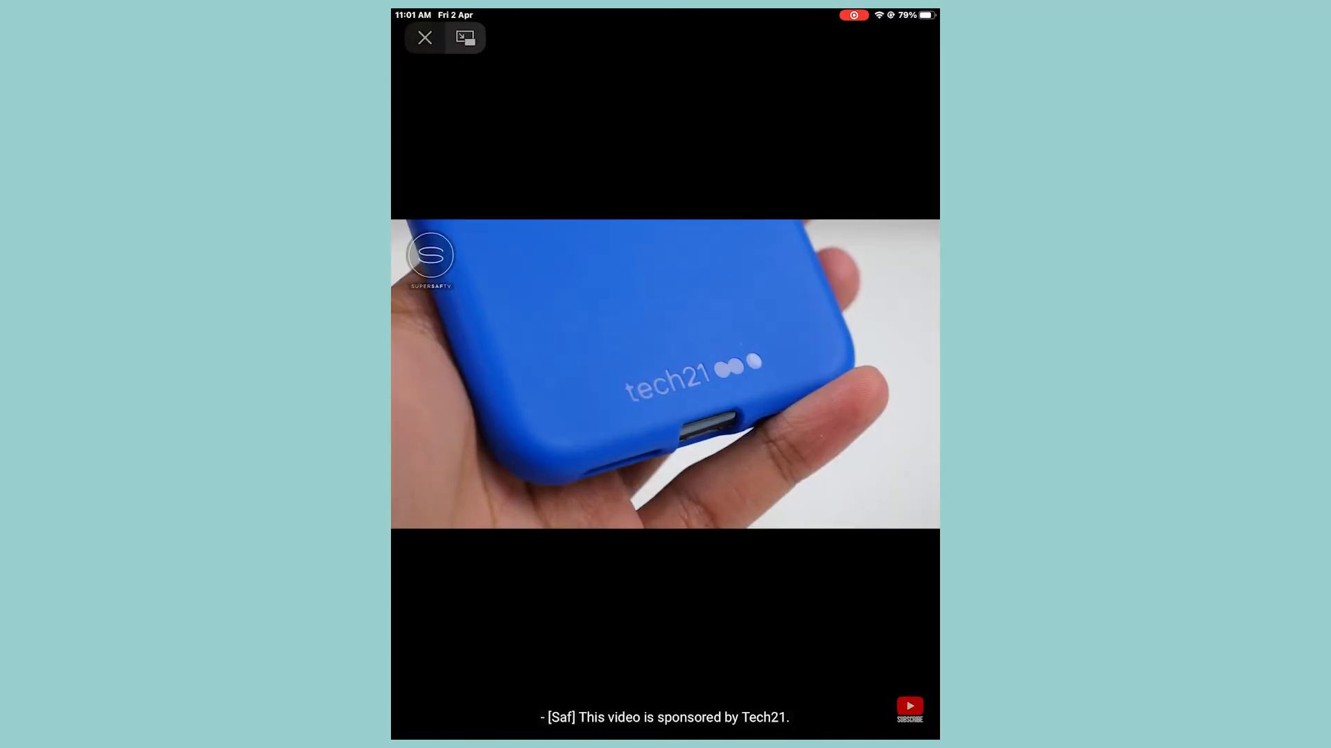